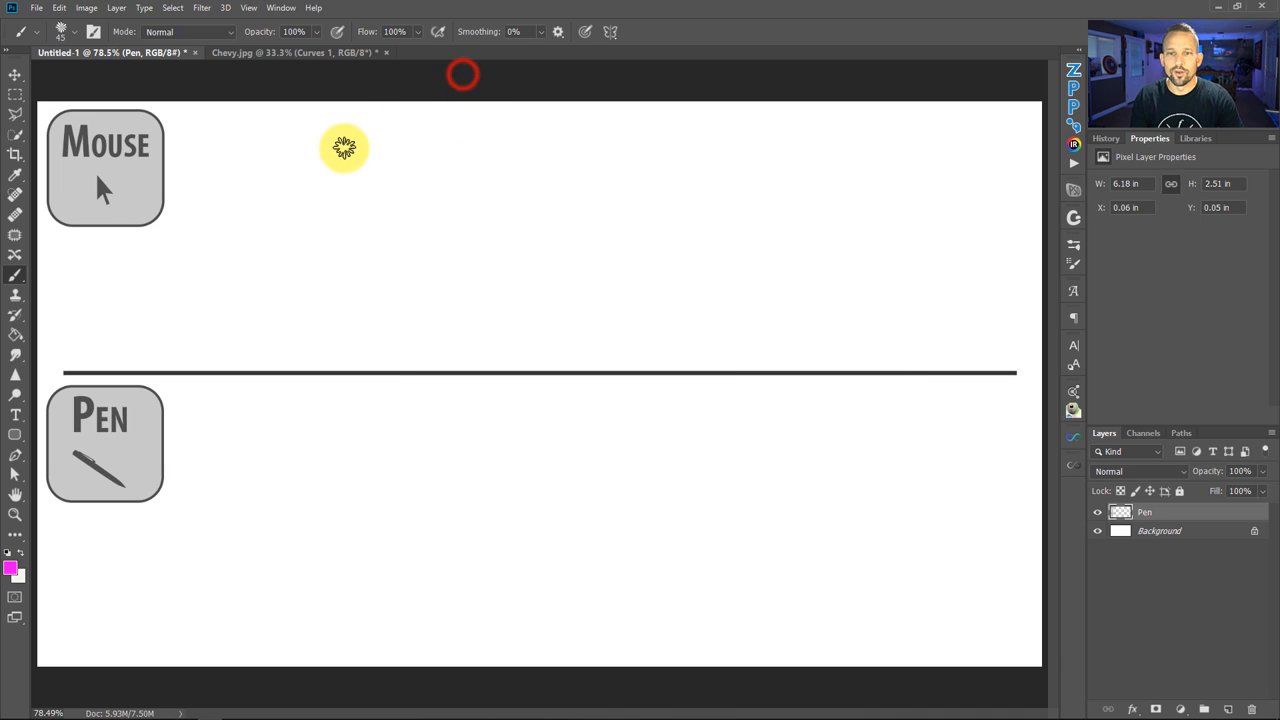
mouse_move(236, 166)
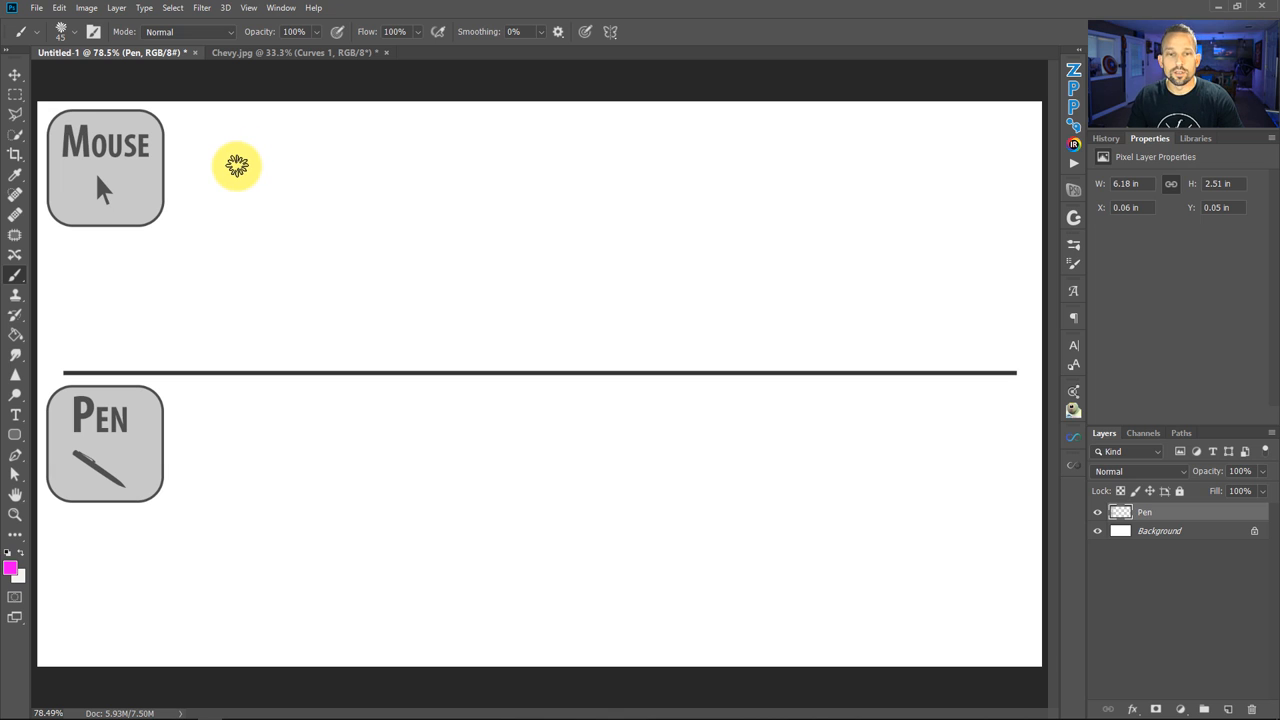
Step: Paint a row of magenta Azalea flowers across the Mouse section
drag(236, 168, 730, 168)
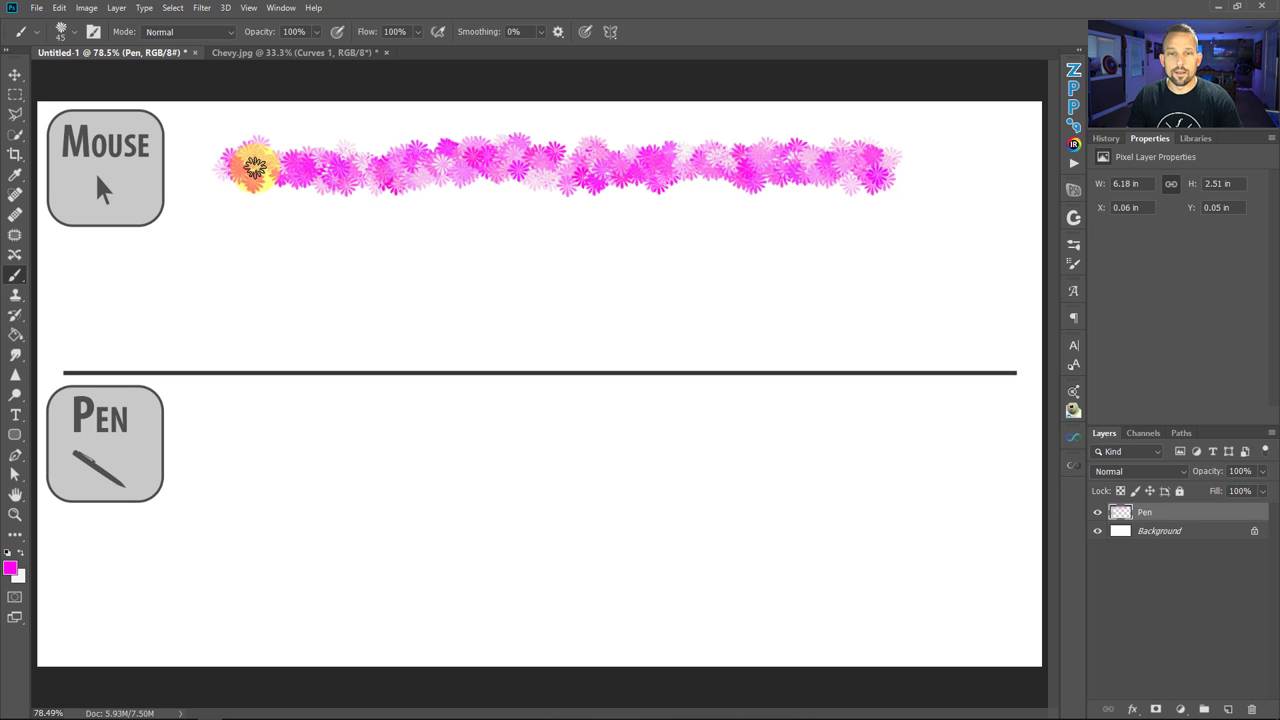
mouse_move(232, 452)
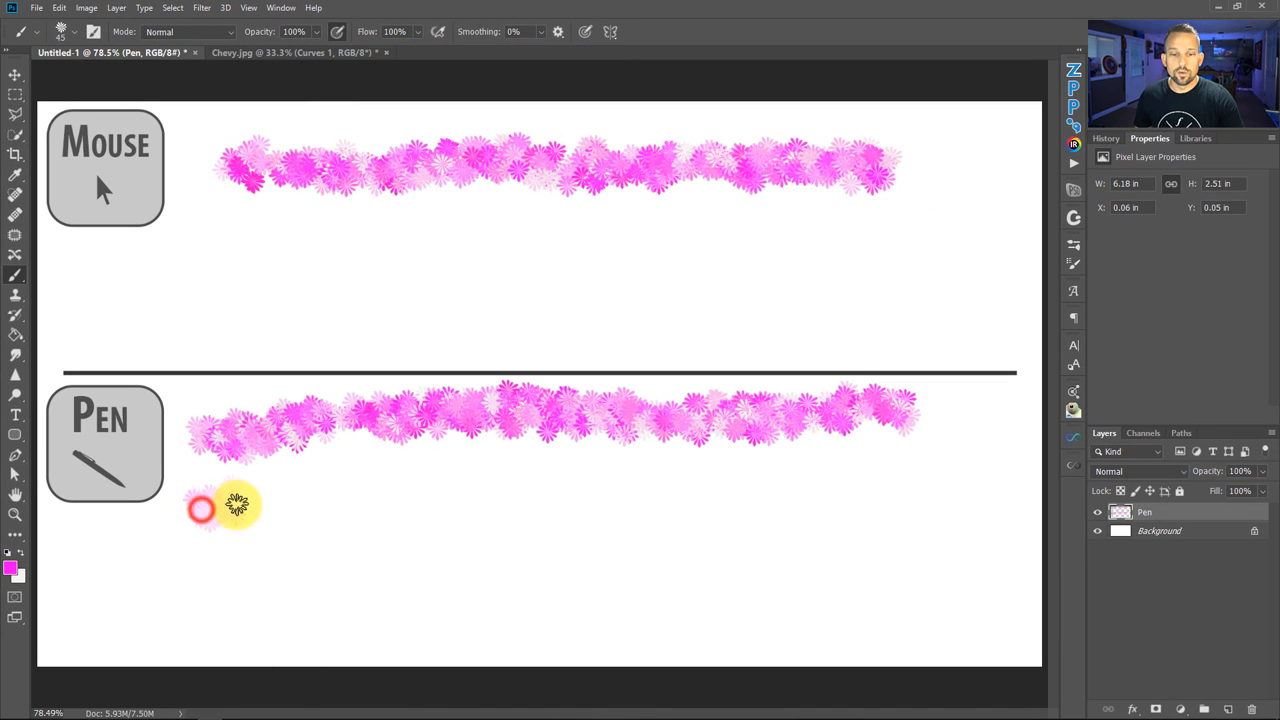
Step: Paint a faint second row and a fading third row of flowers in the Pen section with the tablet
drag(200, 504, 460, 504)
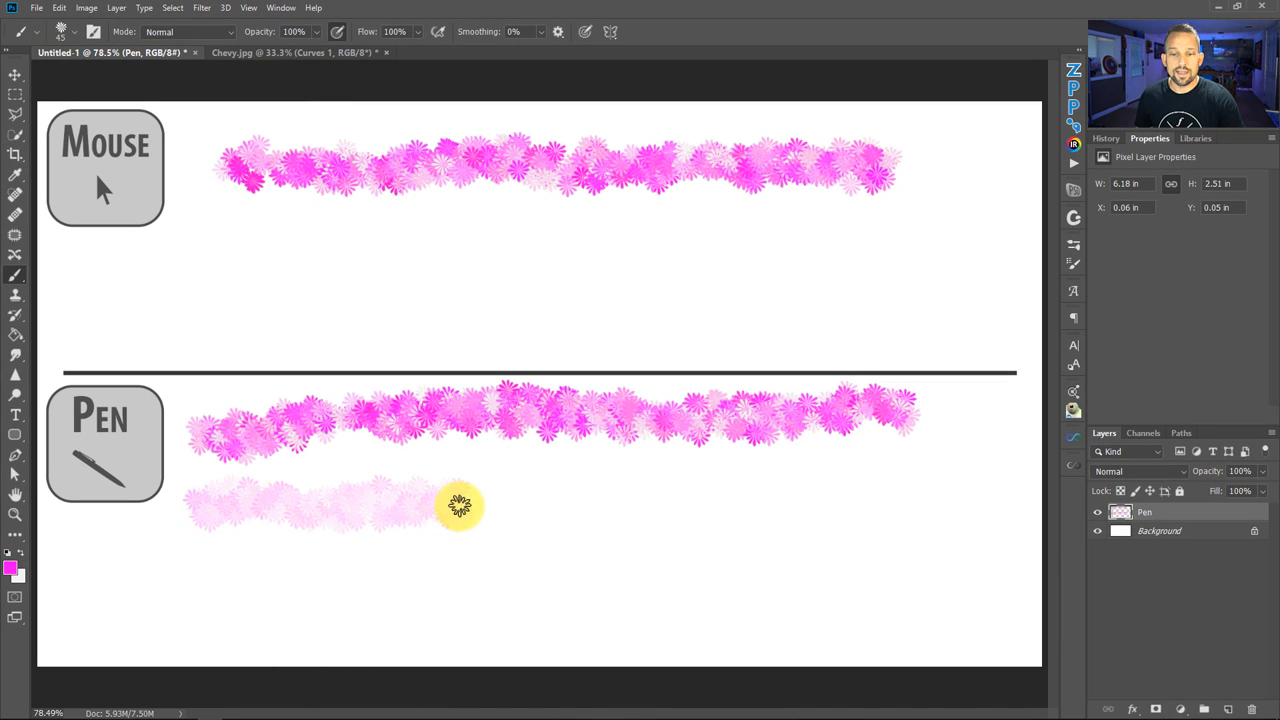
drag(460, 504, 736, 518)
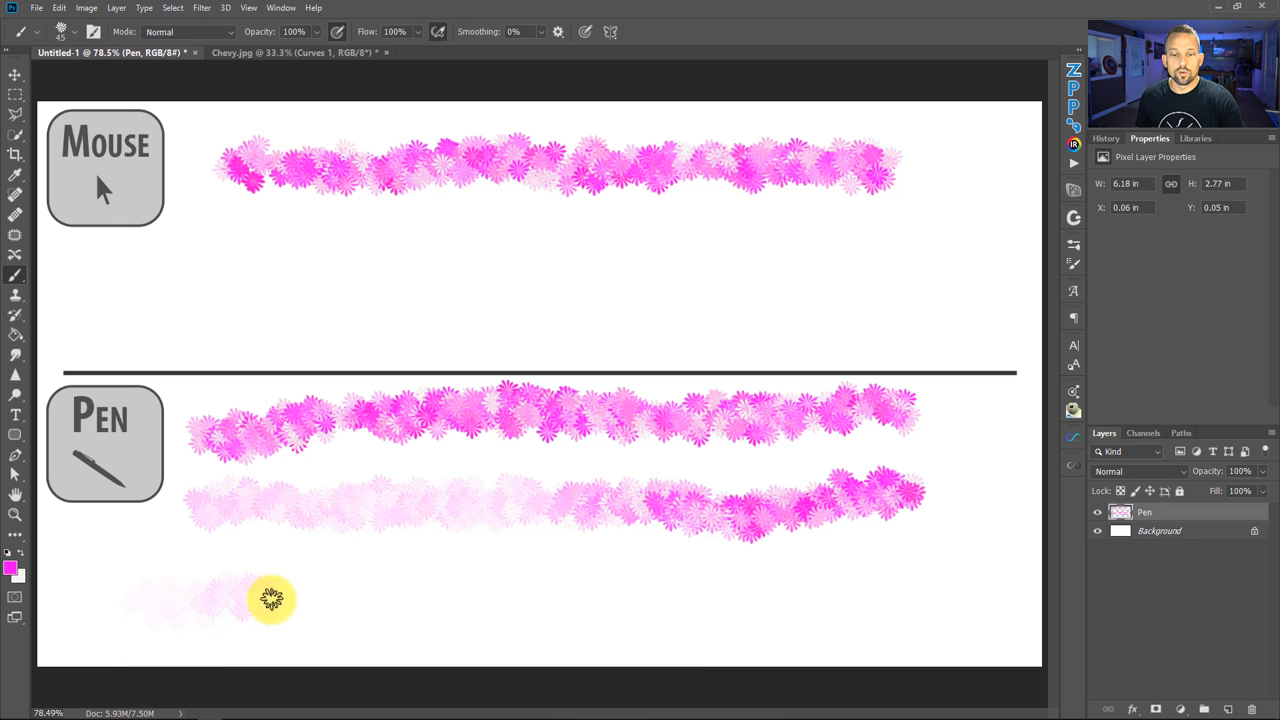
drag(270, 598, 404, 592)
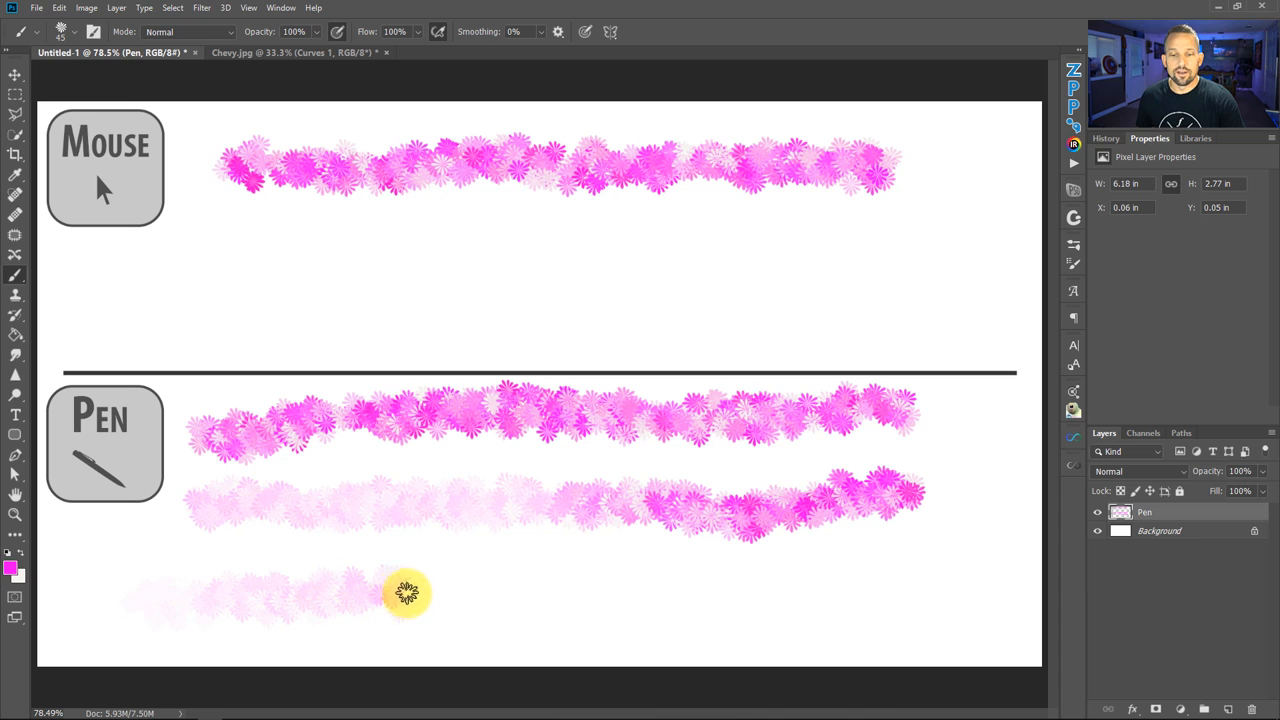
drag(404, 596, 670, 584)
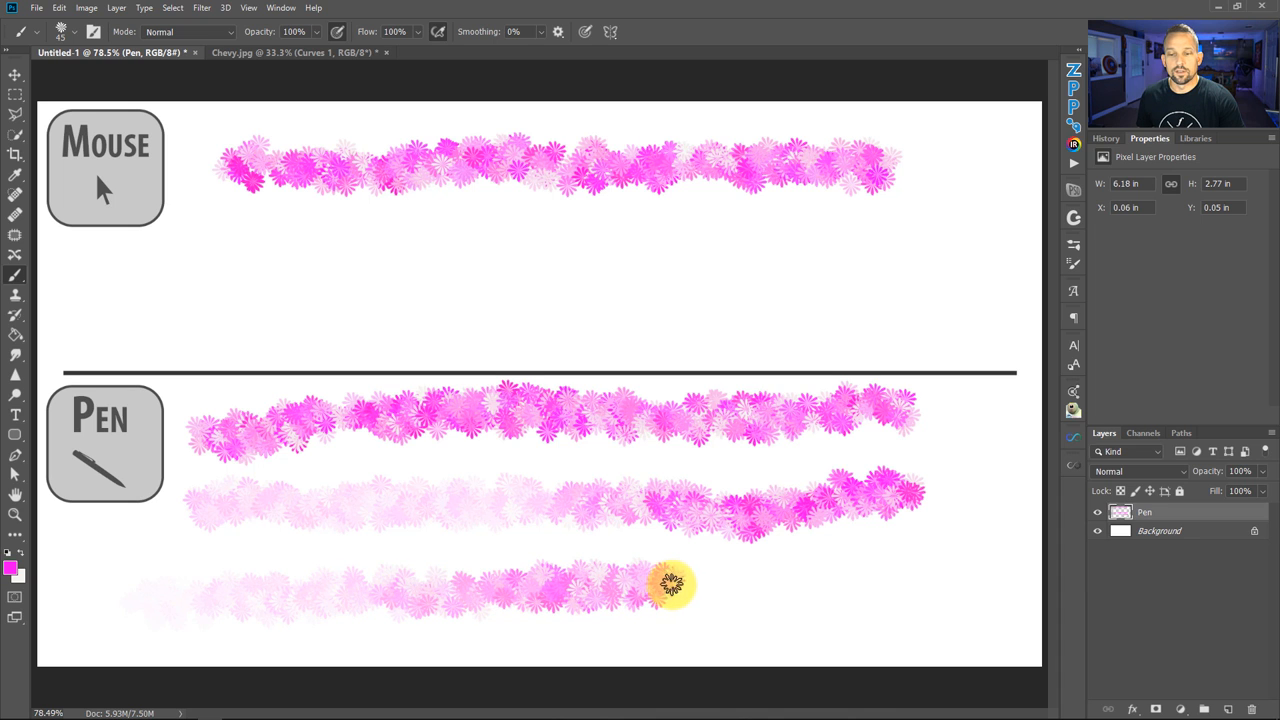
drag(670, 584, 862, 538)
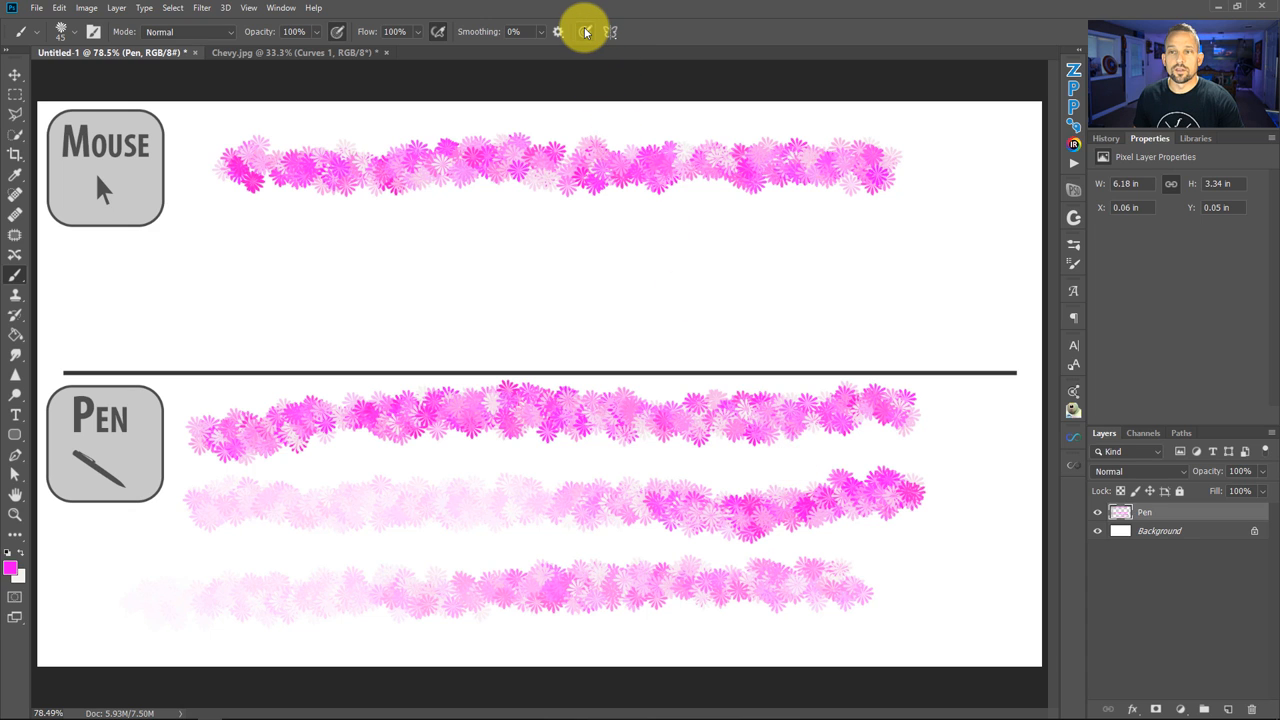
mouse_move(978, 410)
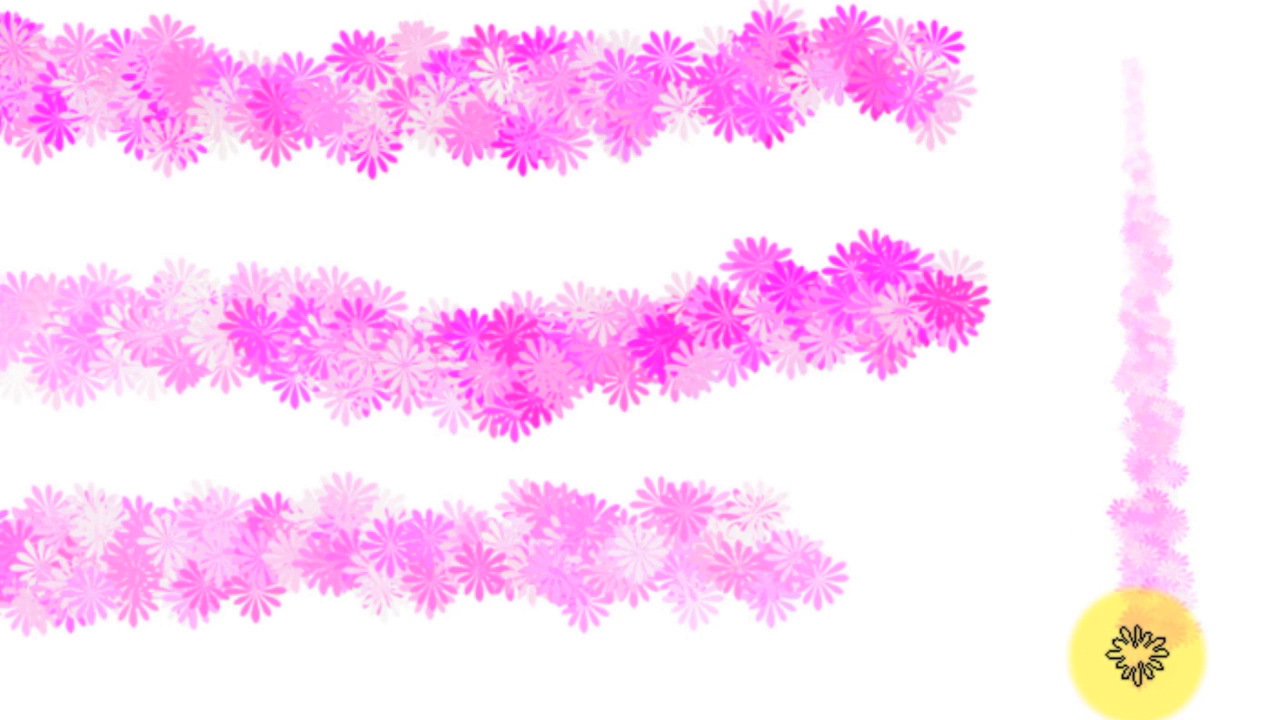
mouse_move(1080, 504)
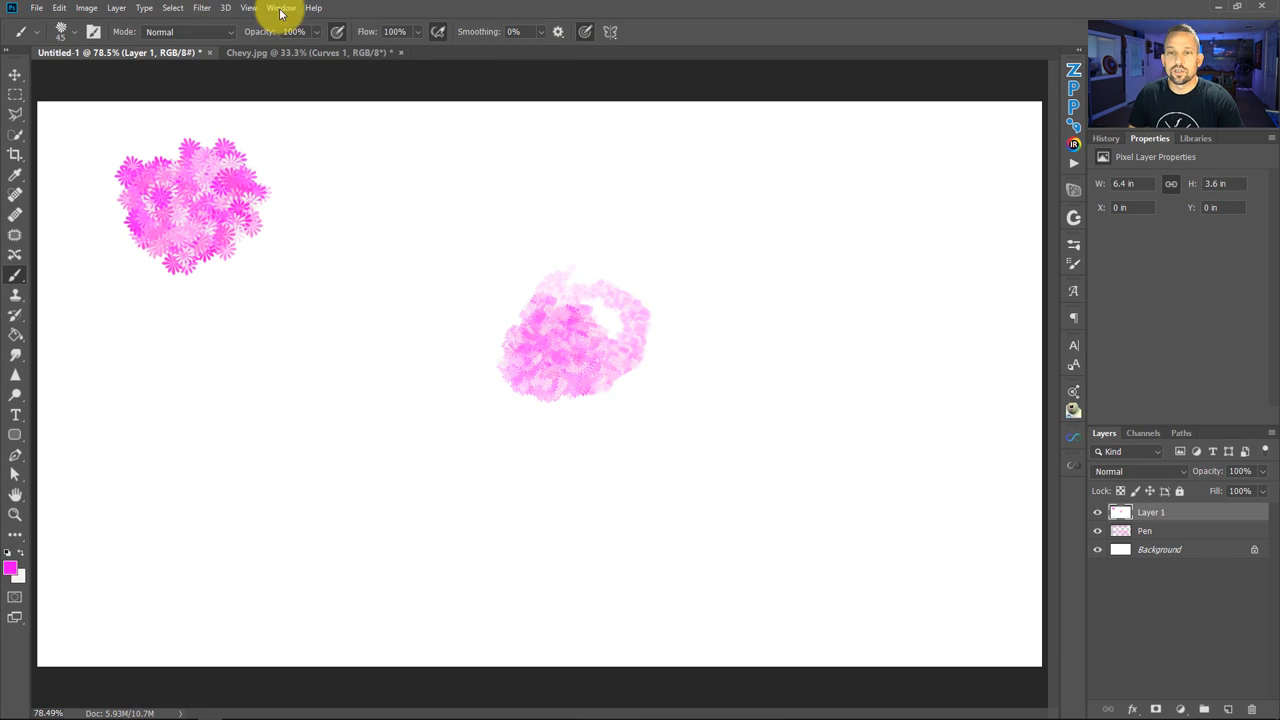
mouse_move(610, 18)
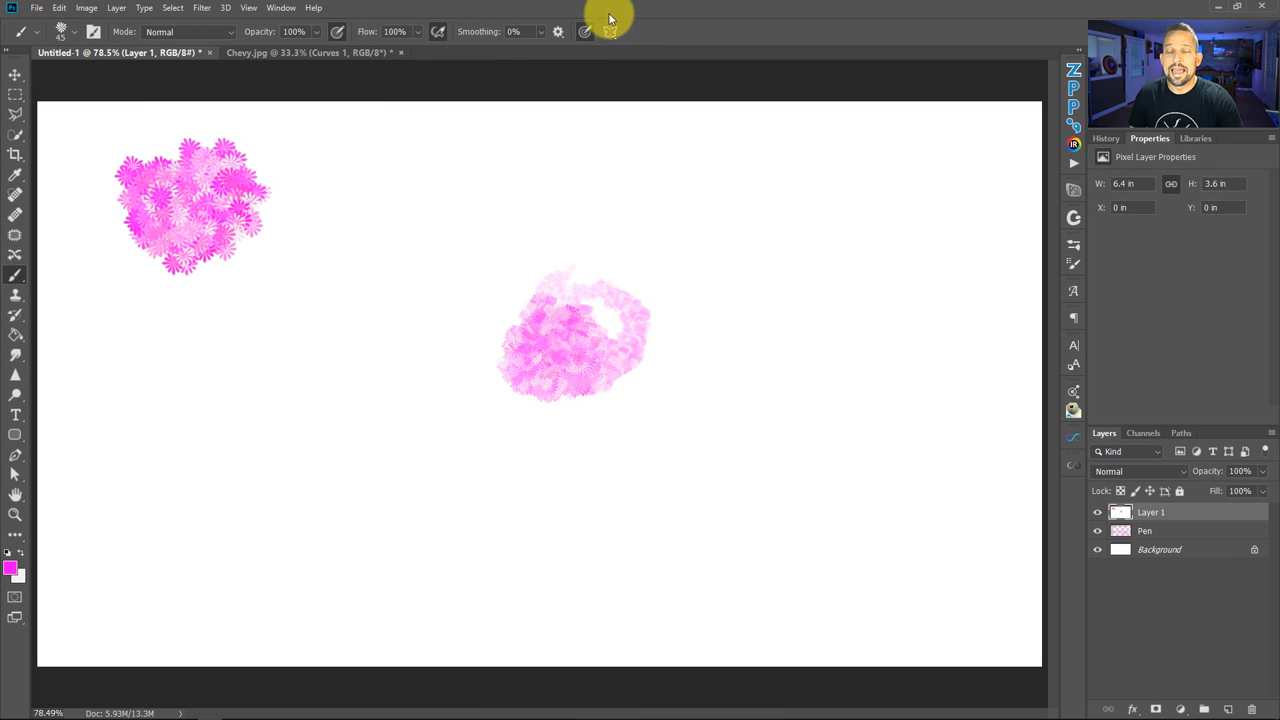
Step: Toggle the pressure option and paint a dense round cluster of flowers beside the faint one
click(608, 318)
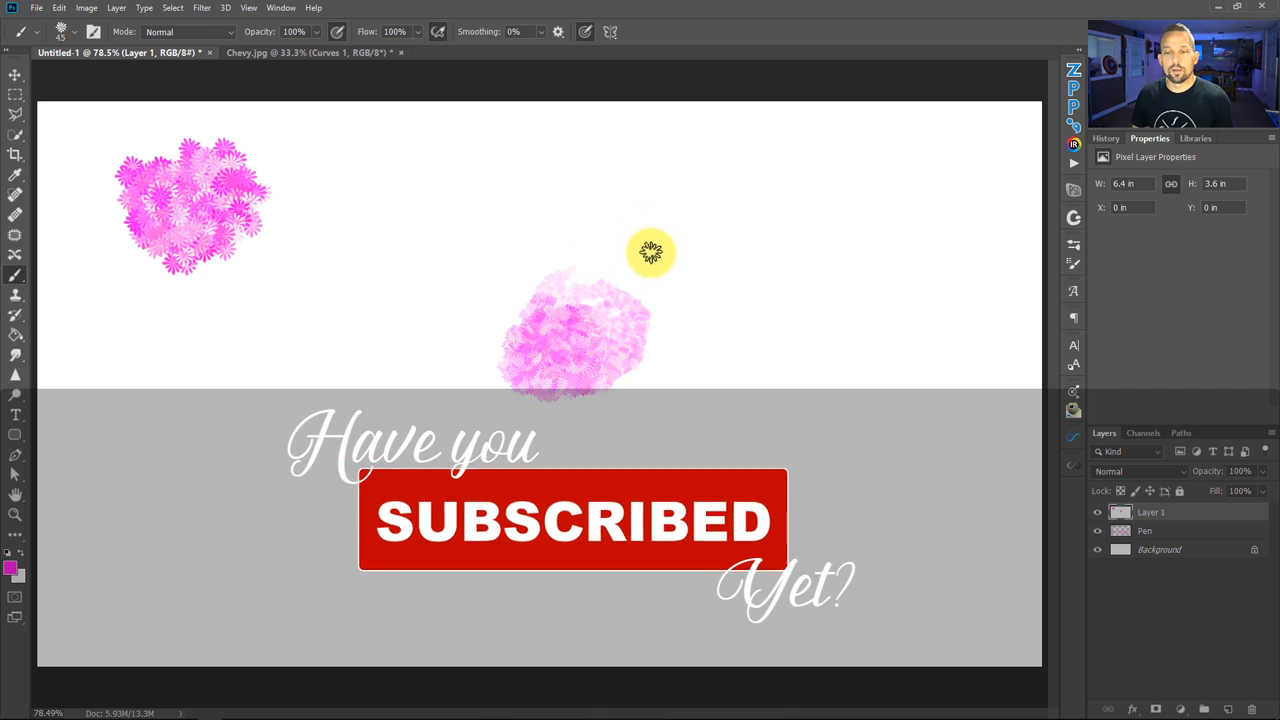
drag(650, 252, 304, 328)
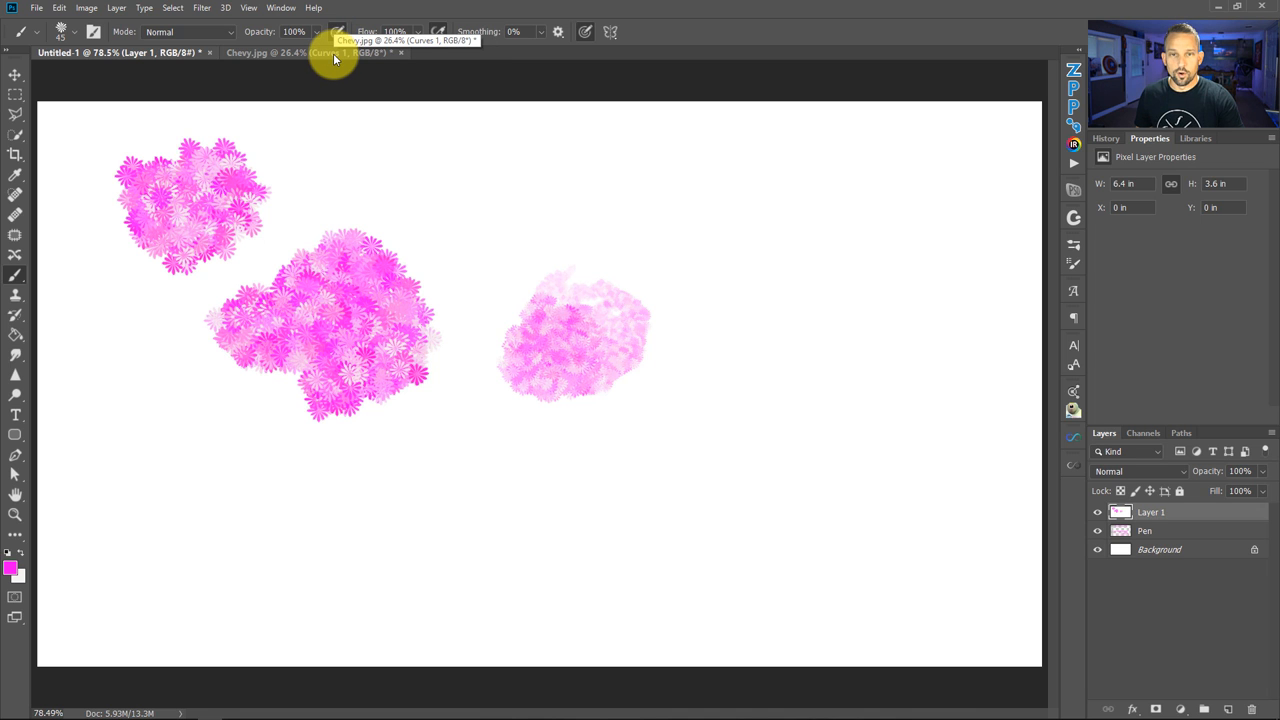
Step: Switch to the Cherry.jpg truck photo and make the Curves 1 adjustment layer visible
click(290, 52)
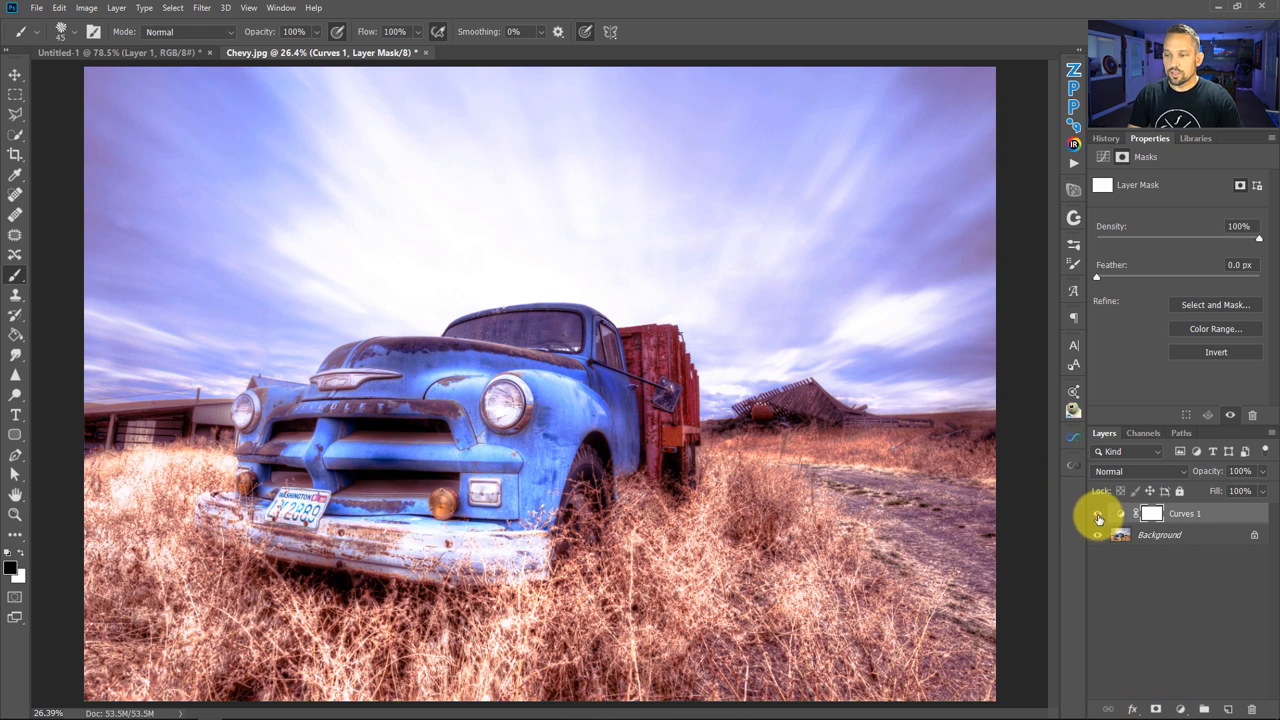
click(1096, 512)
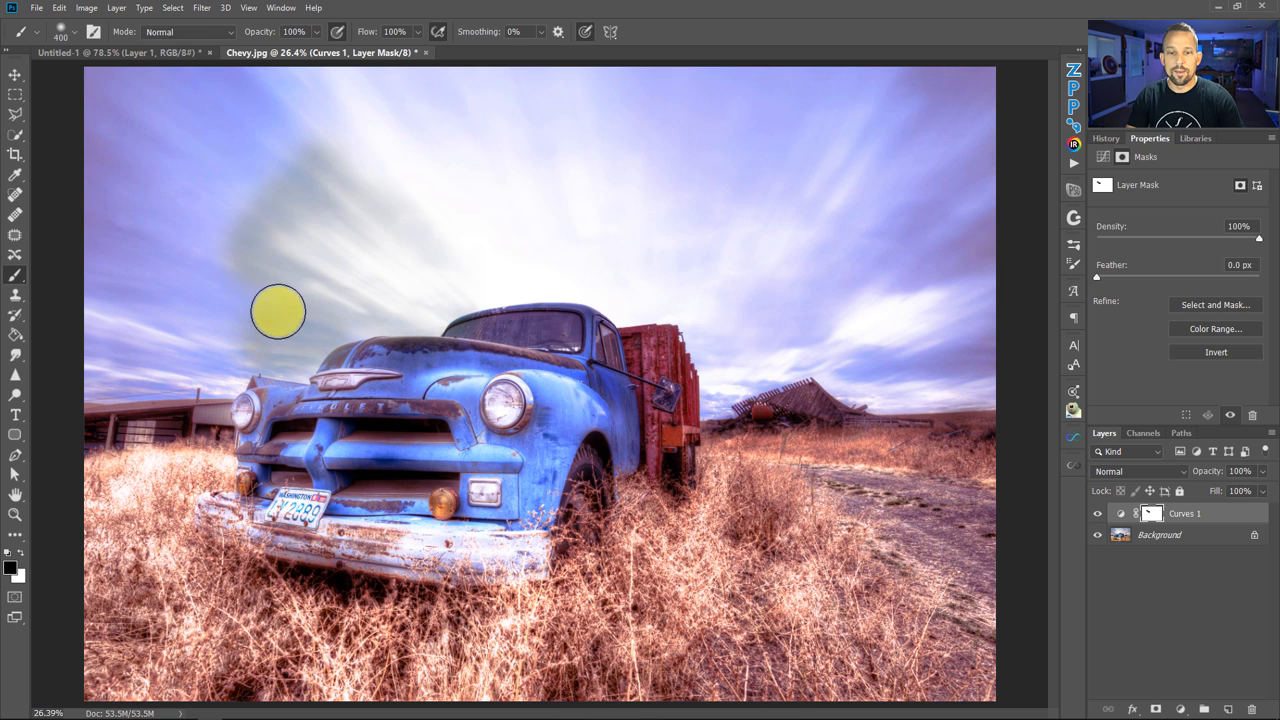
Step: Mask the Curves adjustment out of the sky above the truck cab with a soft black stroke
drag(278, 312, 854, 114)
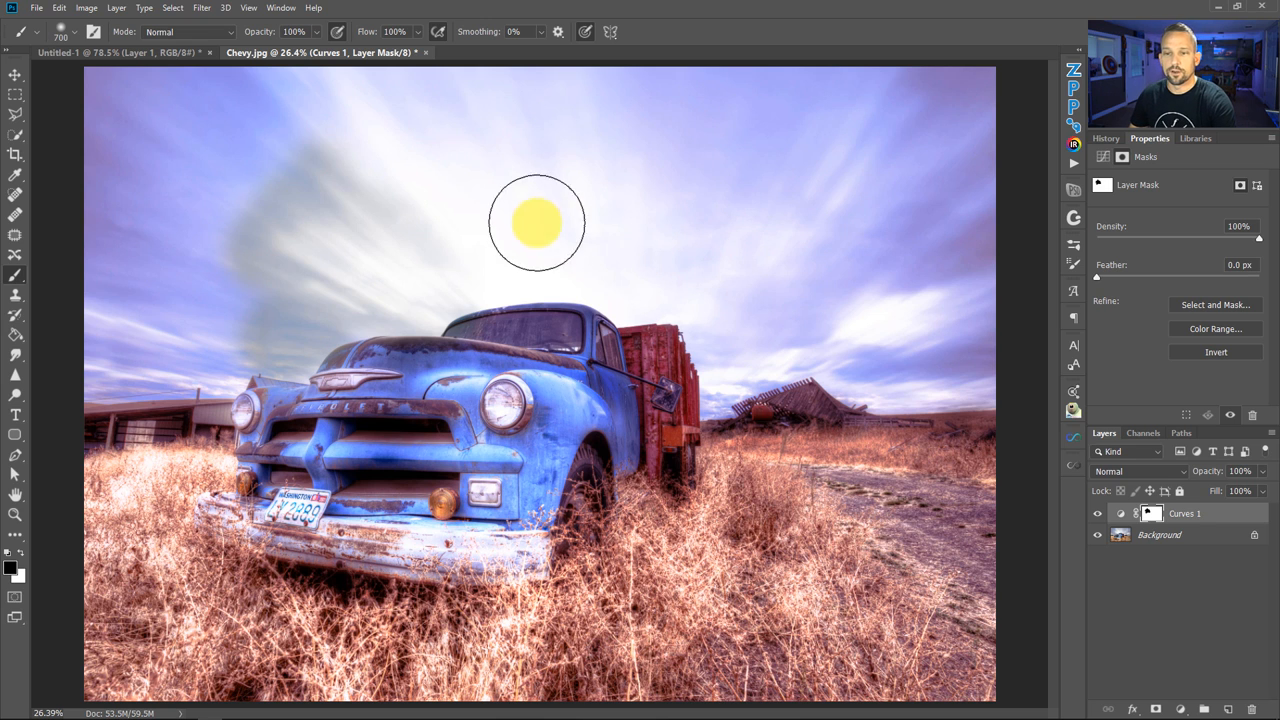
mouse_move(414, 168)
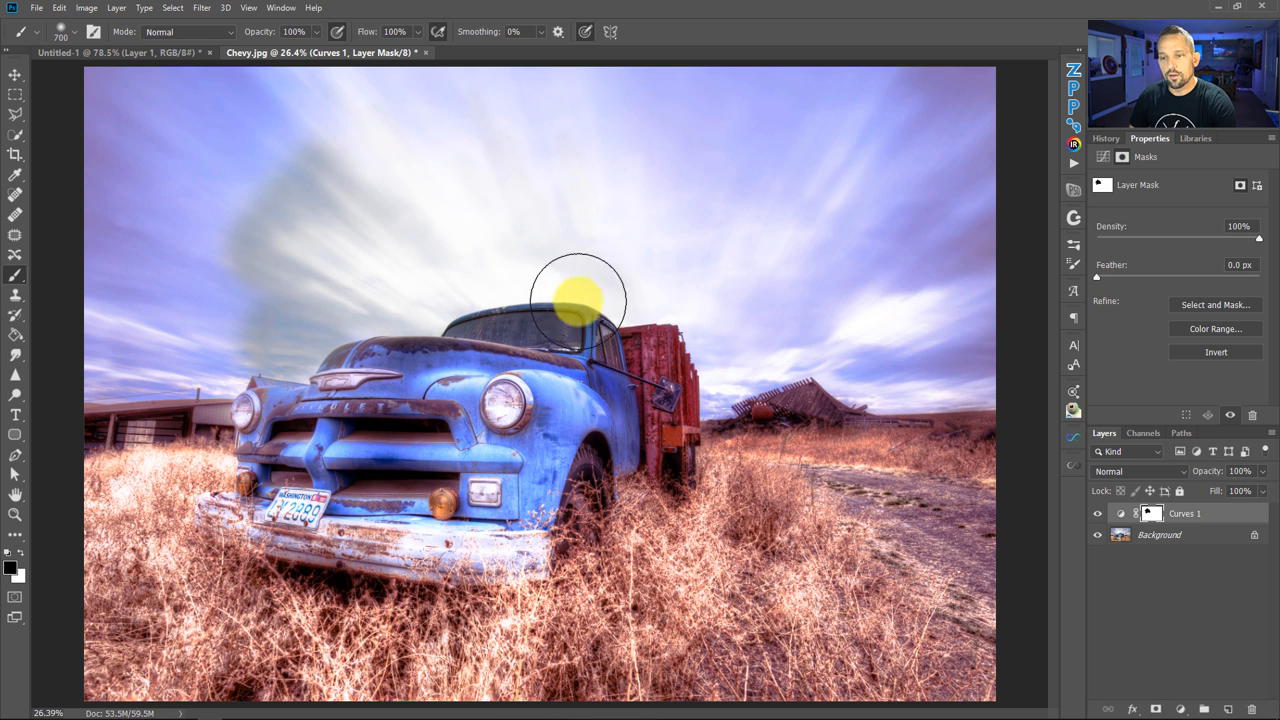
mouse_move(618, 282)
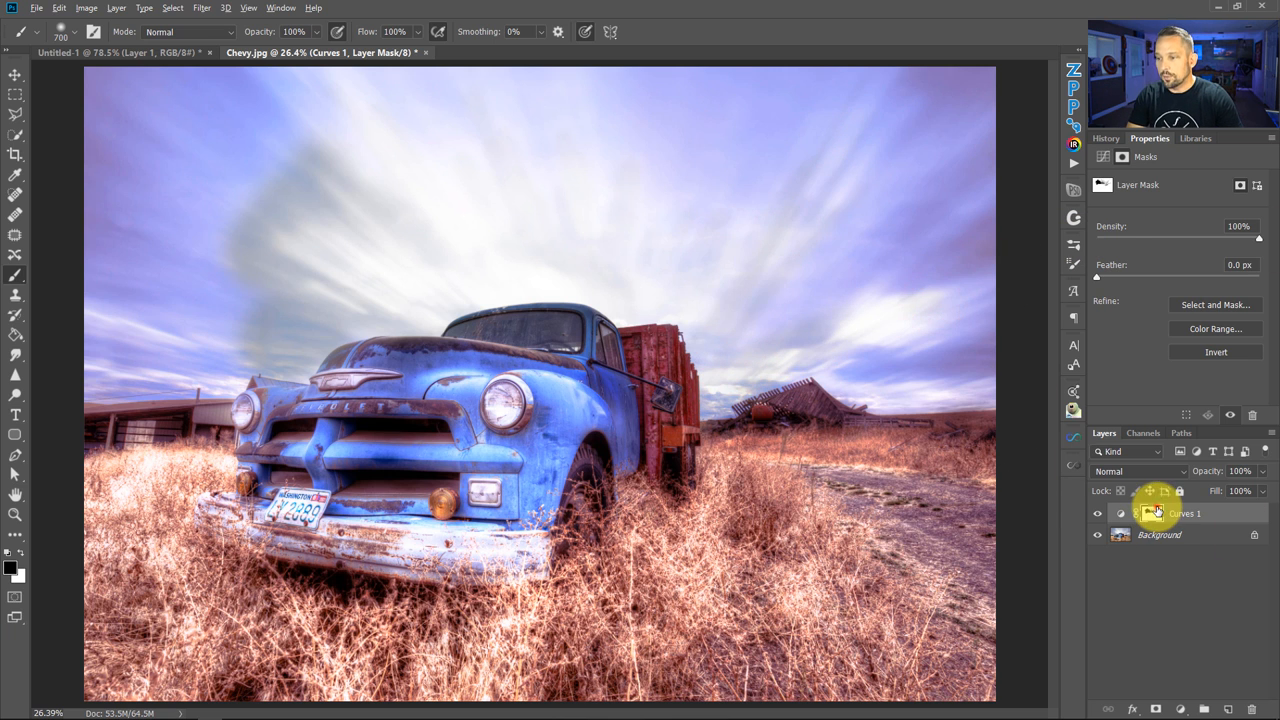
Step: View the Curves 1 layer mask alone and paint more soft black into its middle
click(1136, 512)
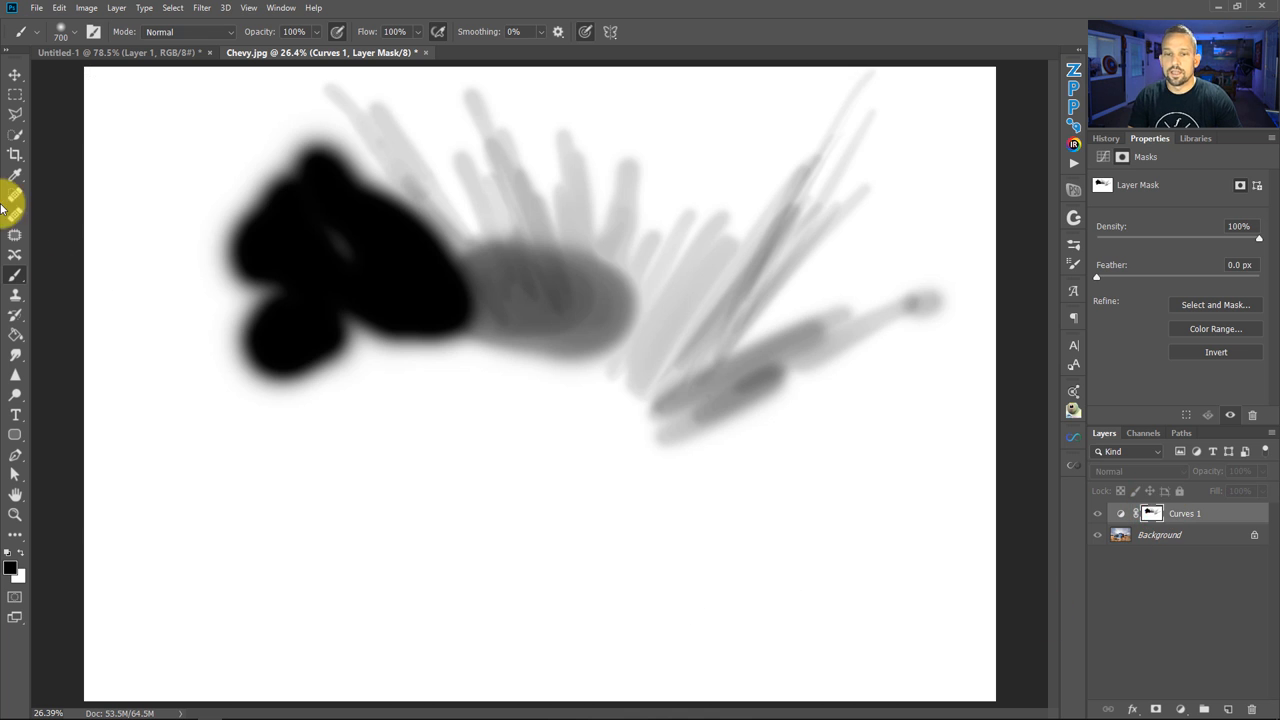
mouse_move(940, 358)
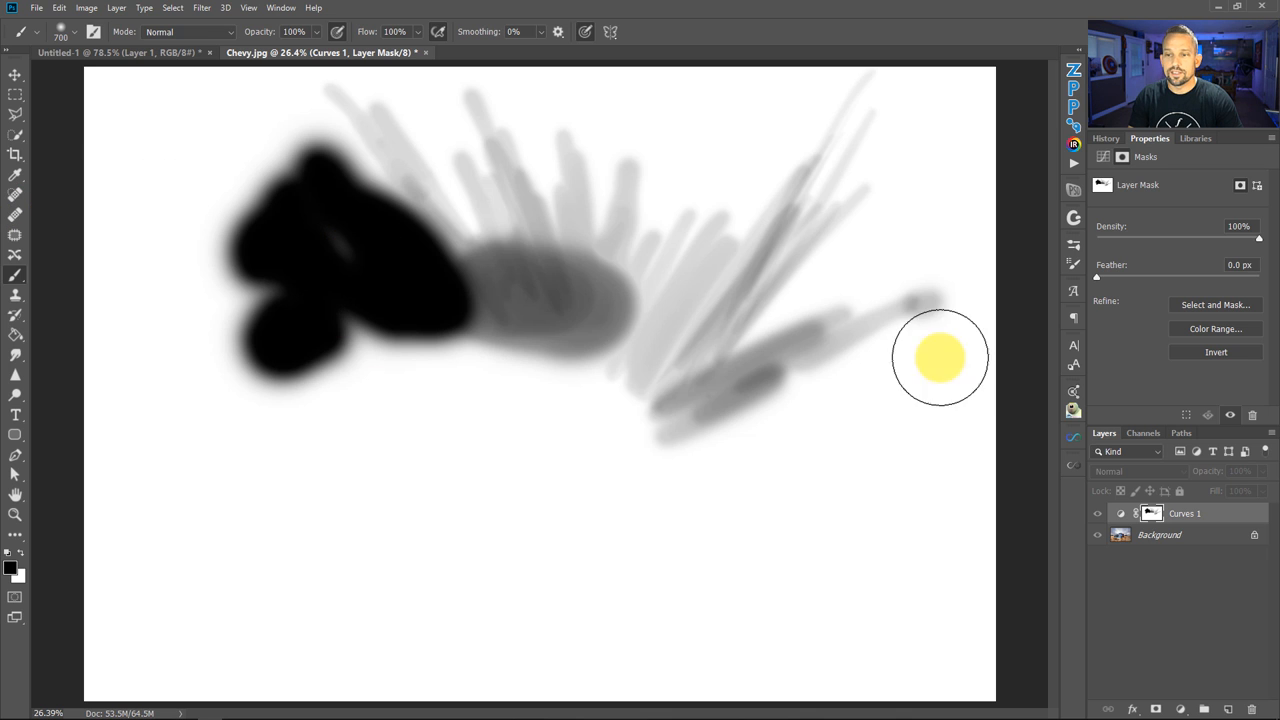
mouse_move(720, 344)
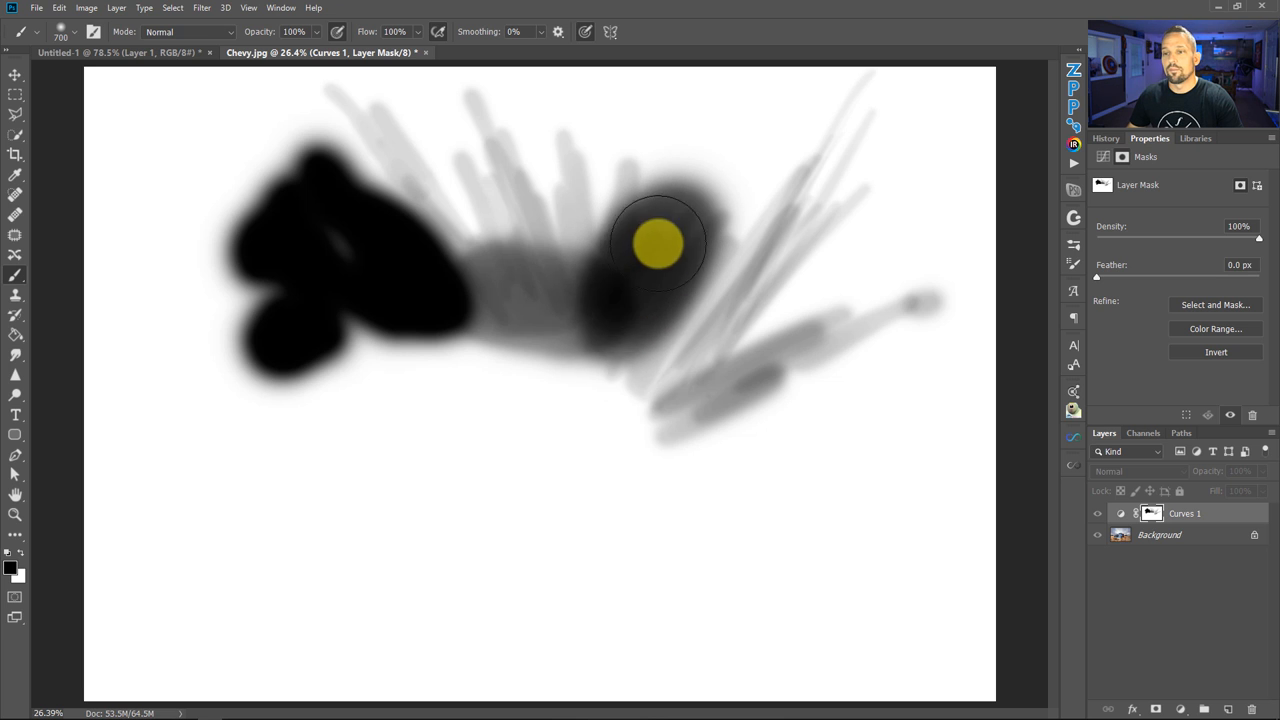
drag(658, 242, 640, 328)
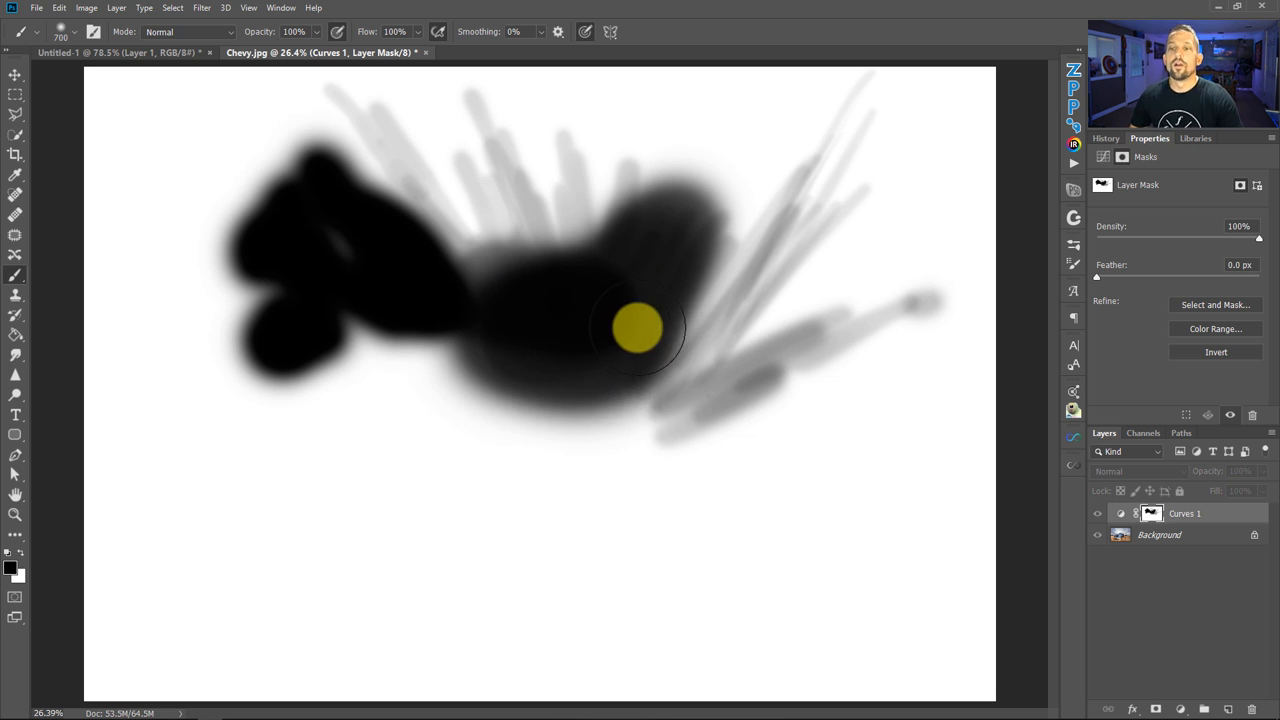